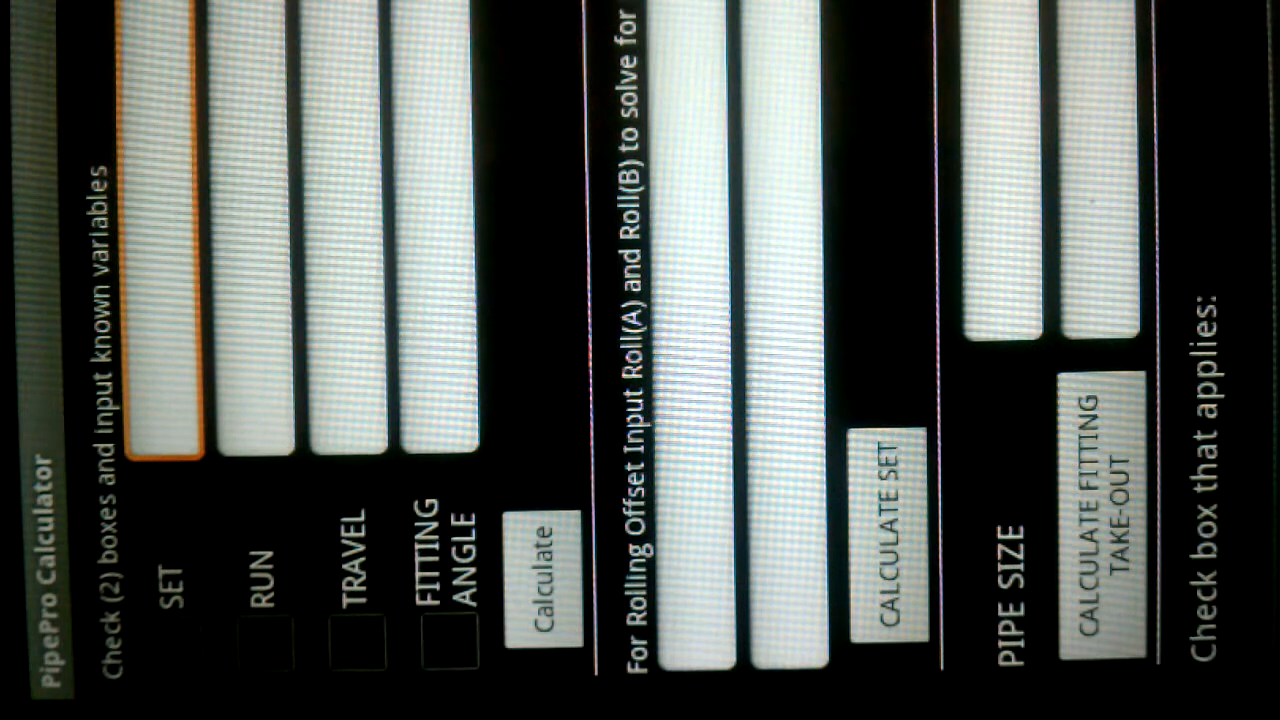
# Mark set and fitting angle as known, entering a set of 23 and a 45° angle.
pyautogui.click(176, 640)
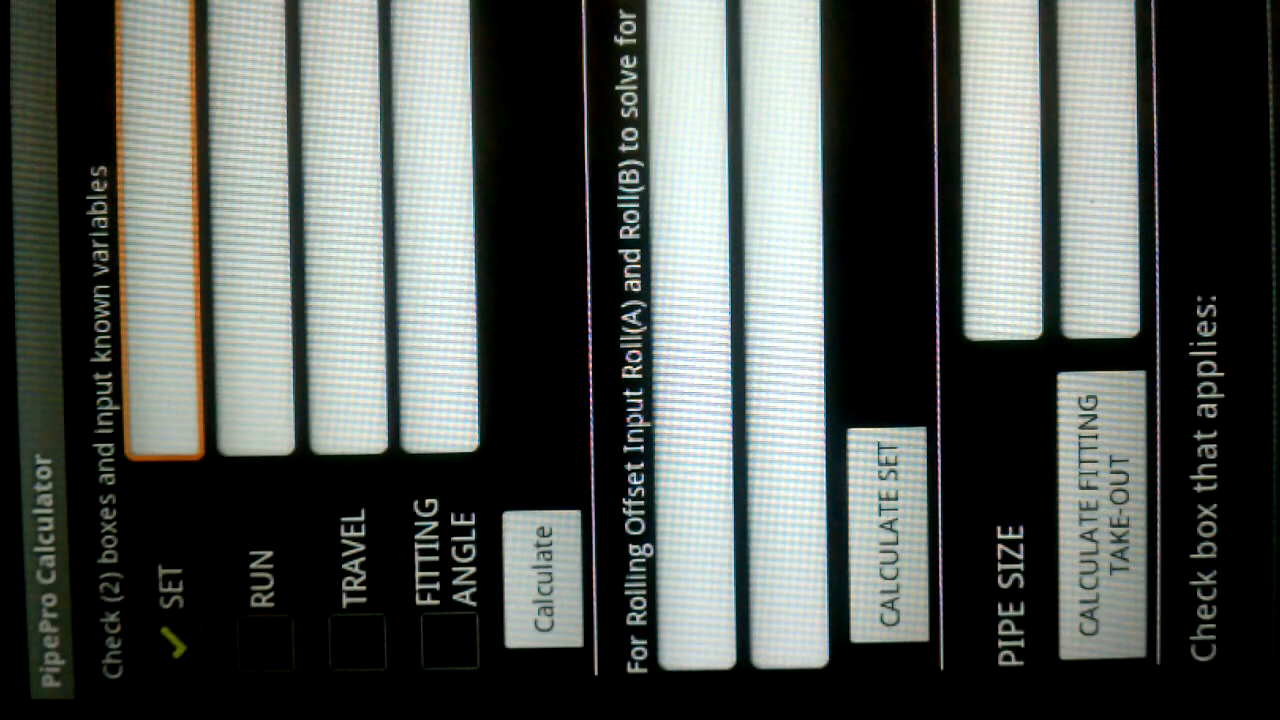
pyautogui.write('23')
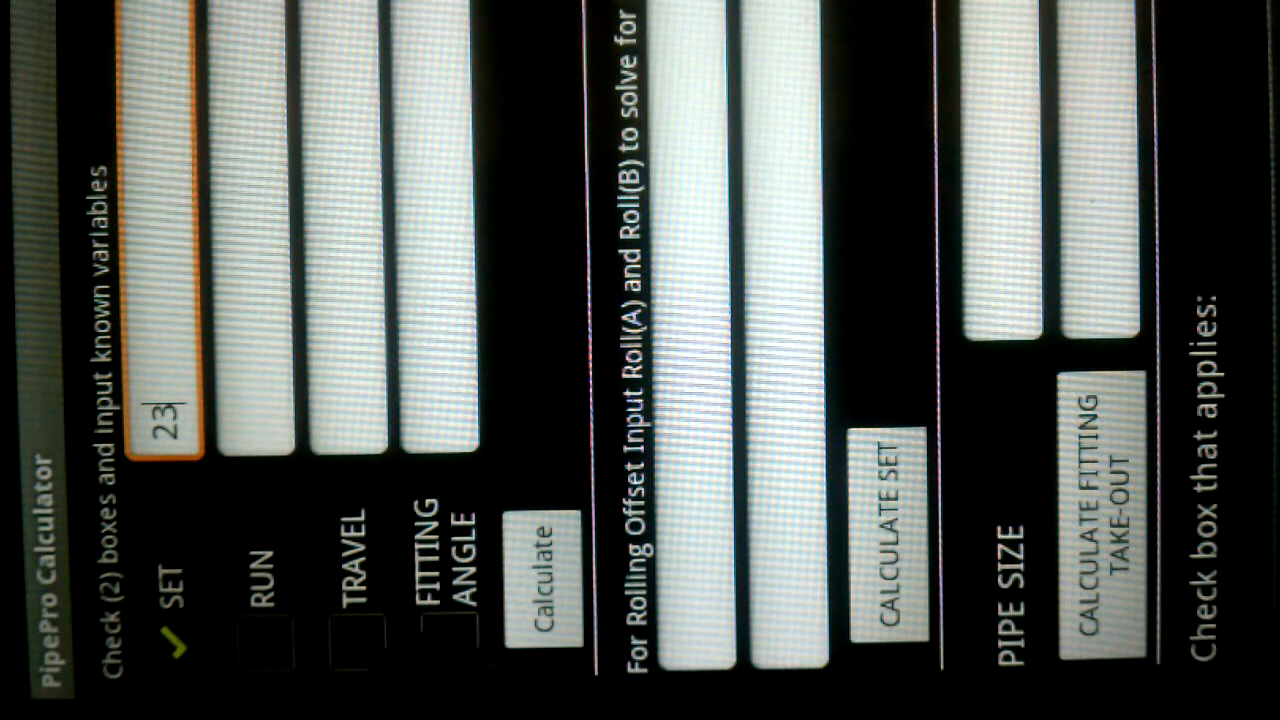
pyautogui.click(450, 640)
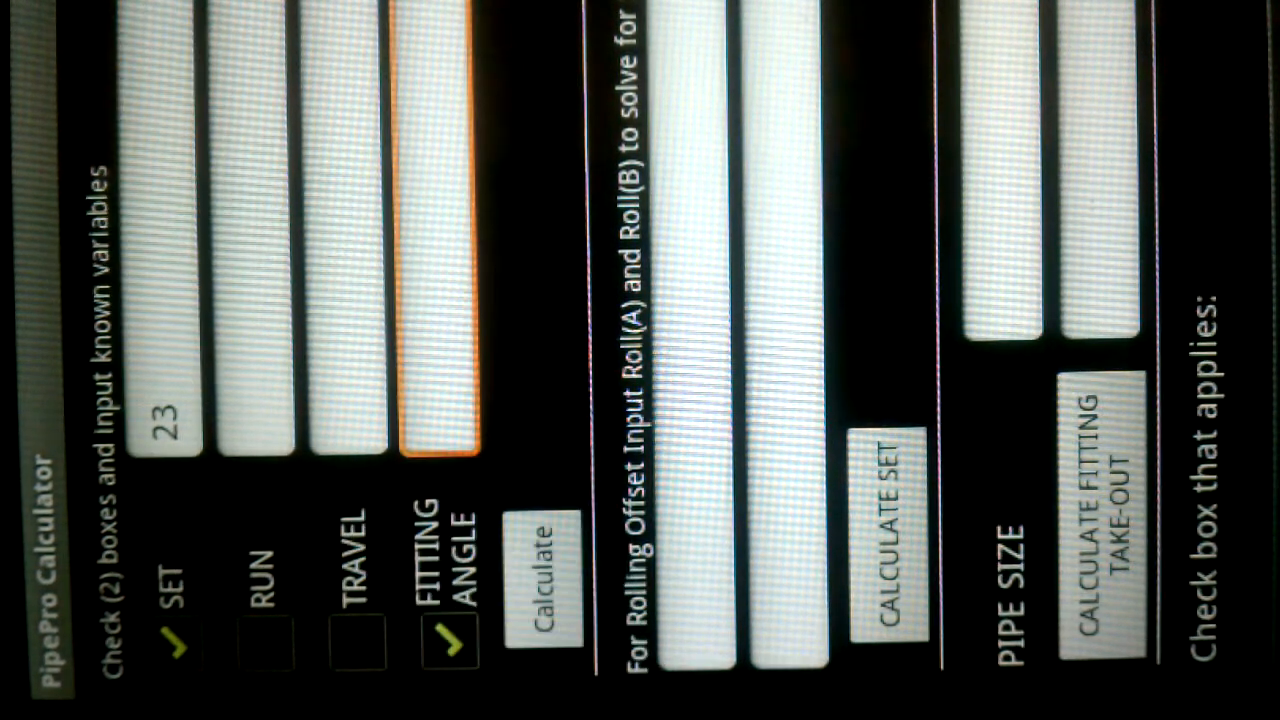
pyautogui.write('45')
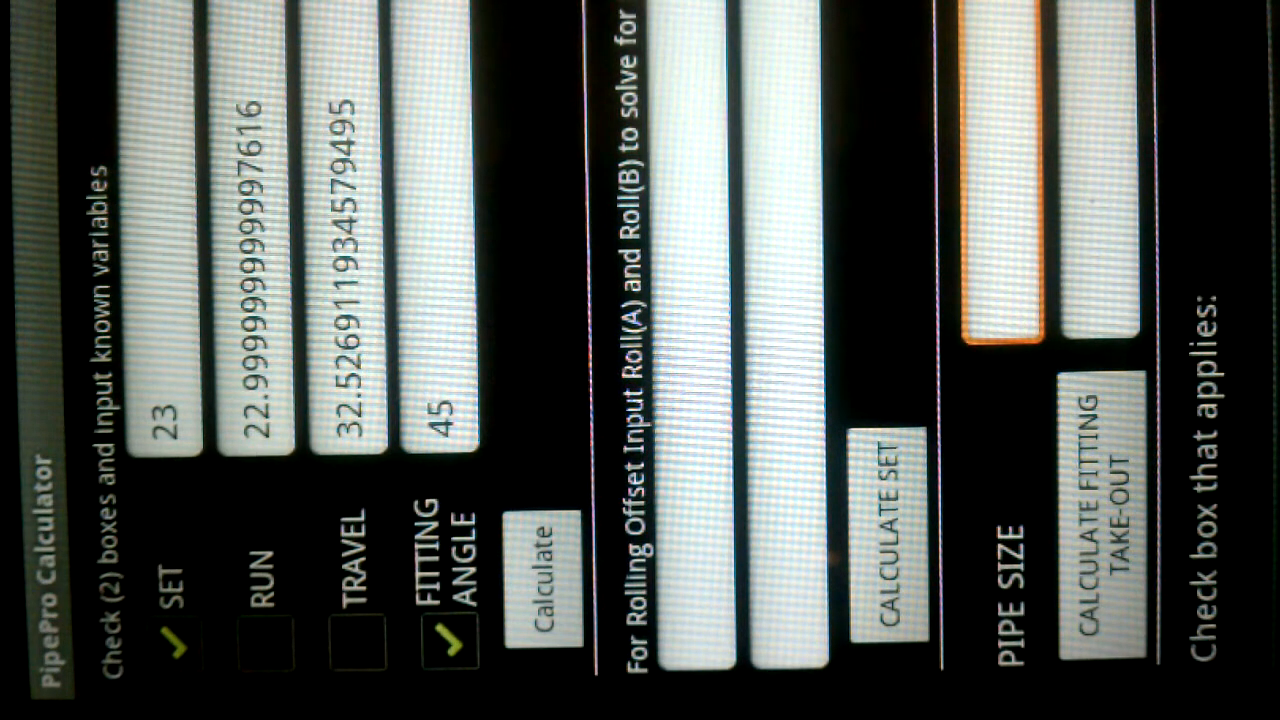
# Enter a pipe size of 12 for the solved 23-set, 45° simple offset.
pyautogui.write('12')
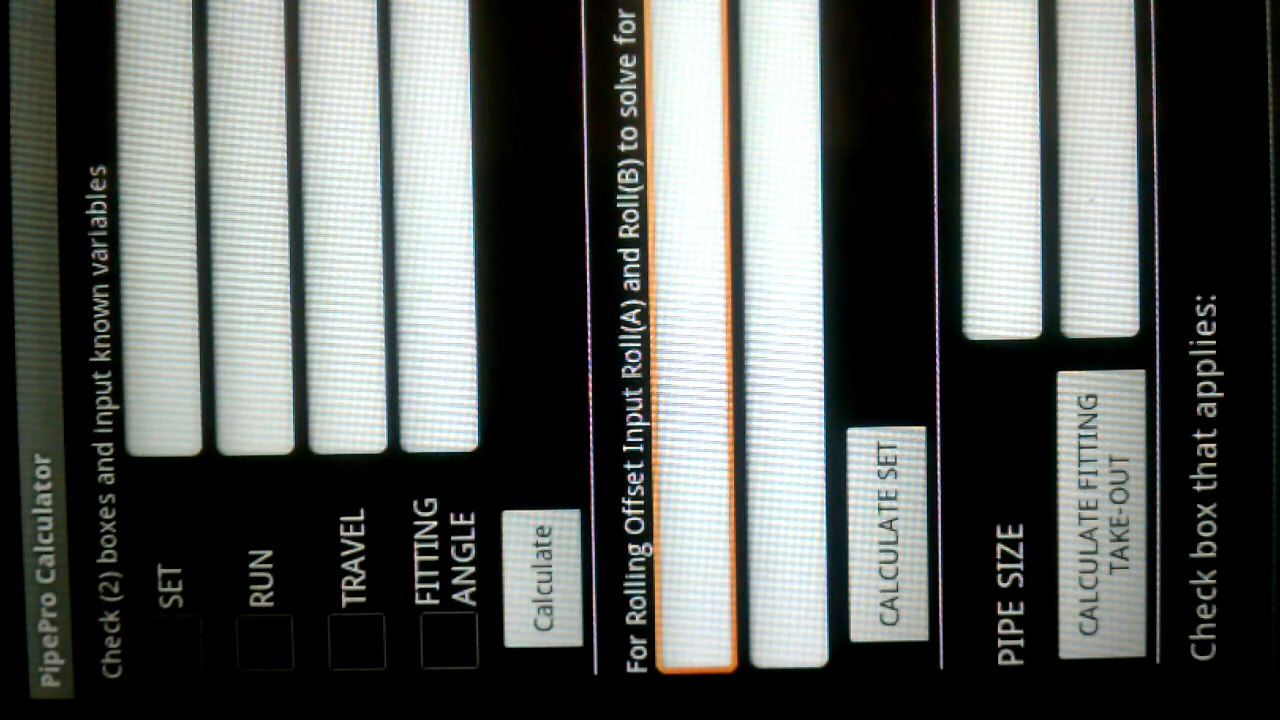
# Enter Roll(A) 24 and Roll(B) 34 and calculate the rolling set of 41.617.
pyautogui.write('24')
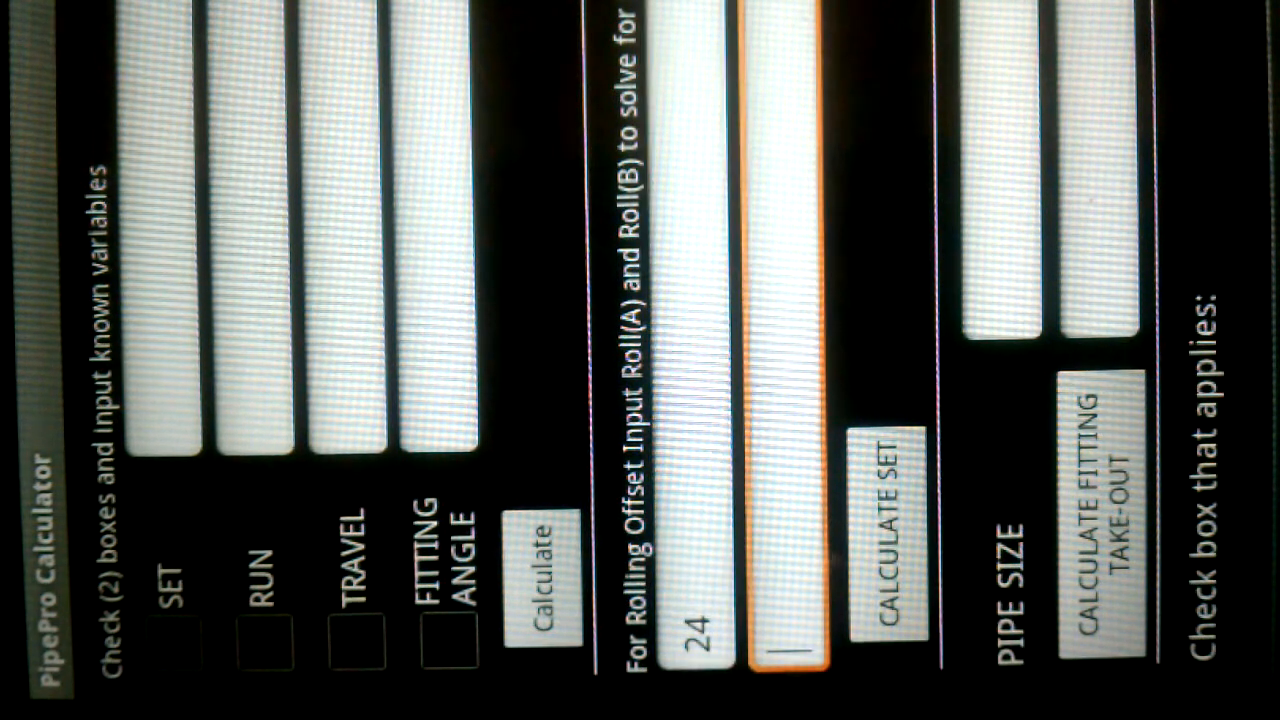
pyautogui.write('3')
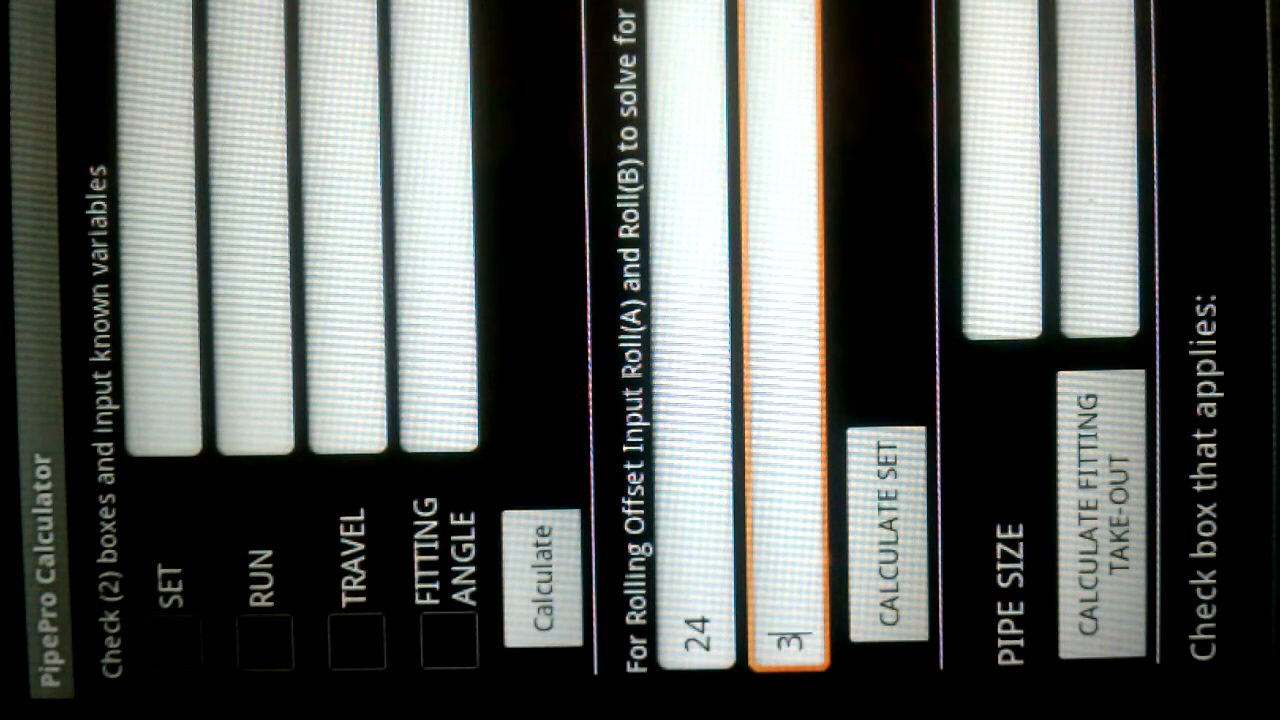
pyautogui.write('4')
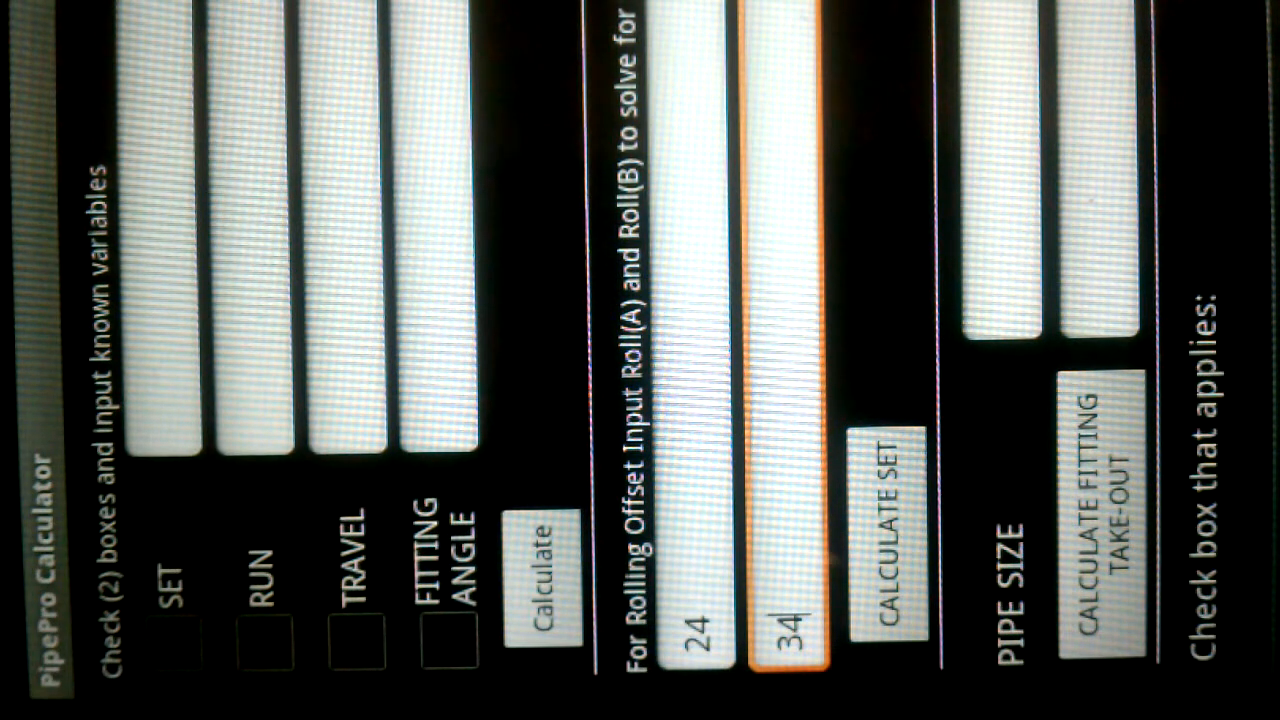
pyautogui.click(544, 584)
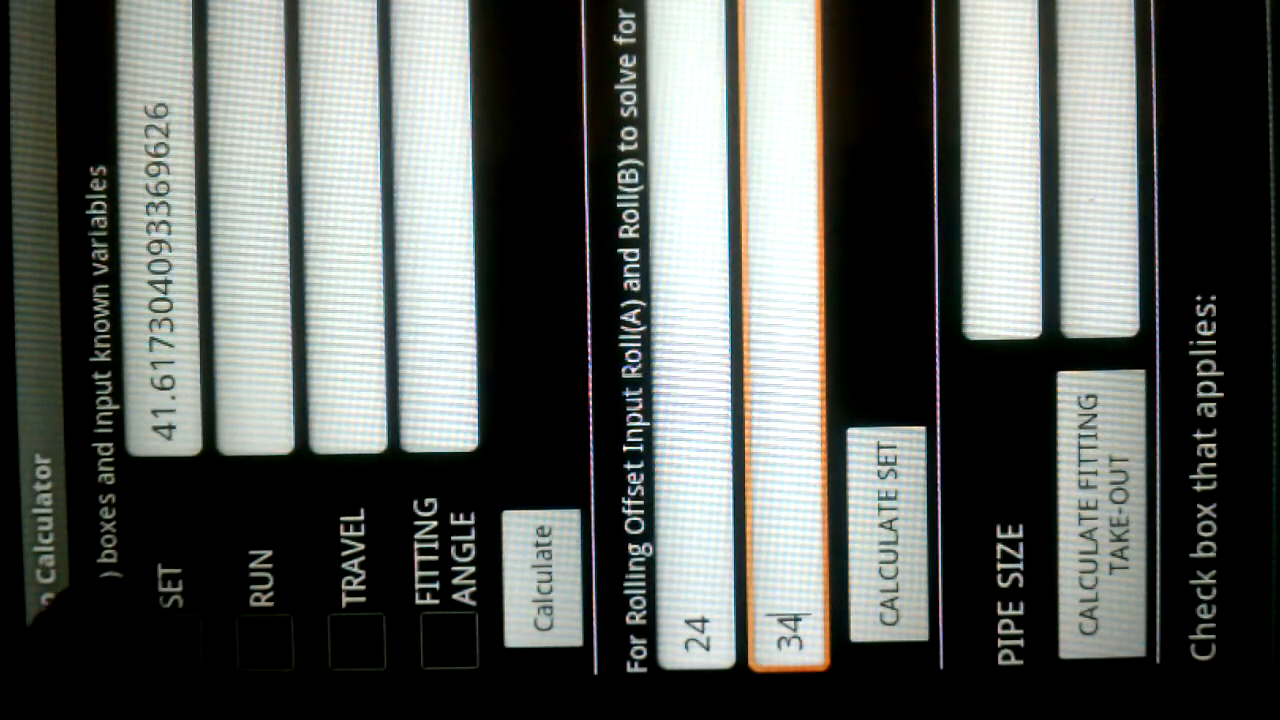
# Mark set as known and enter a travel of 100 with the 41.617 rolling set.
pyautogui.click(200, 640)
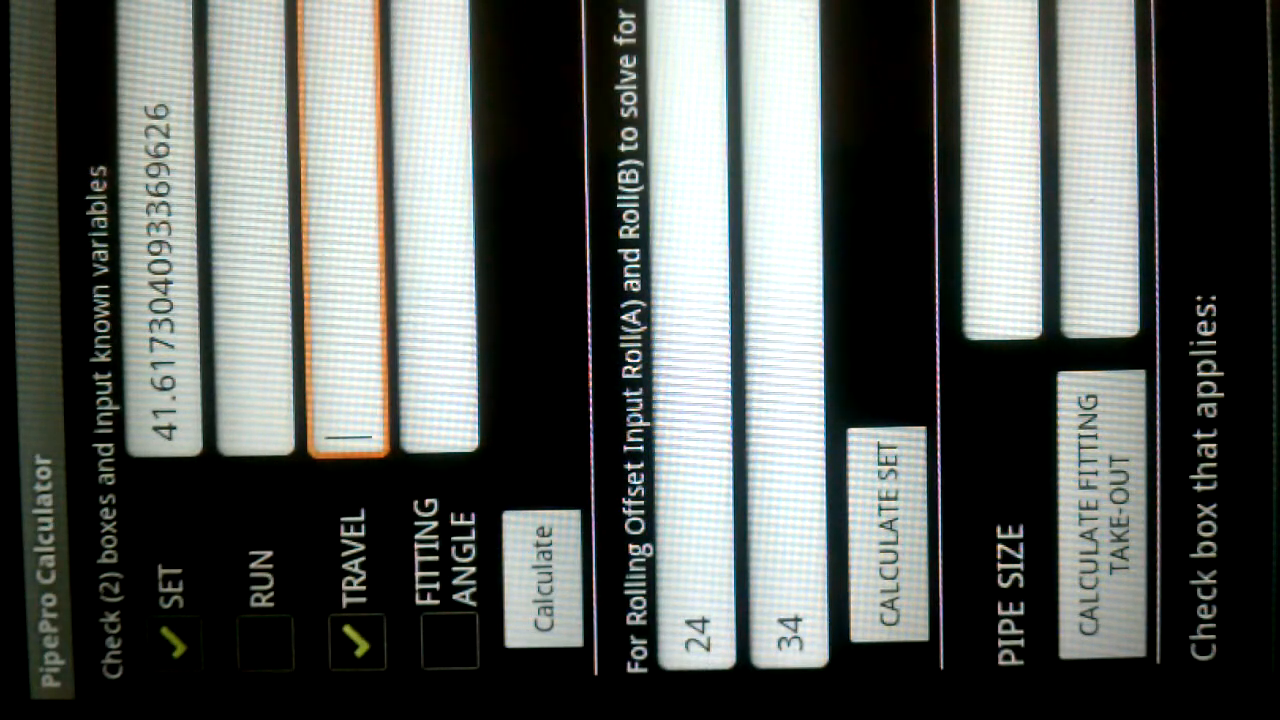
pyautogui.write('10')
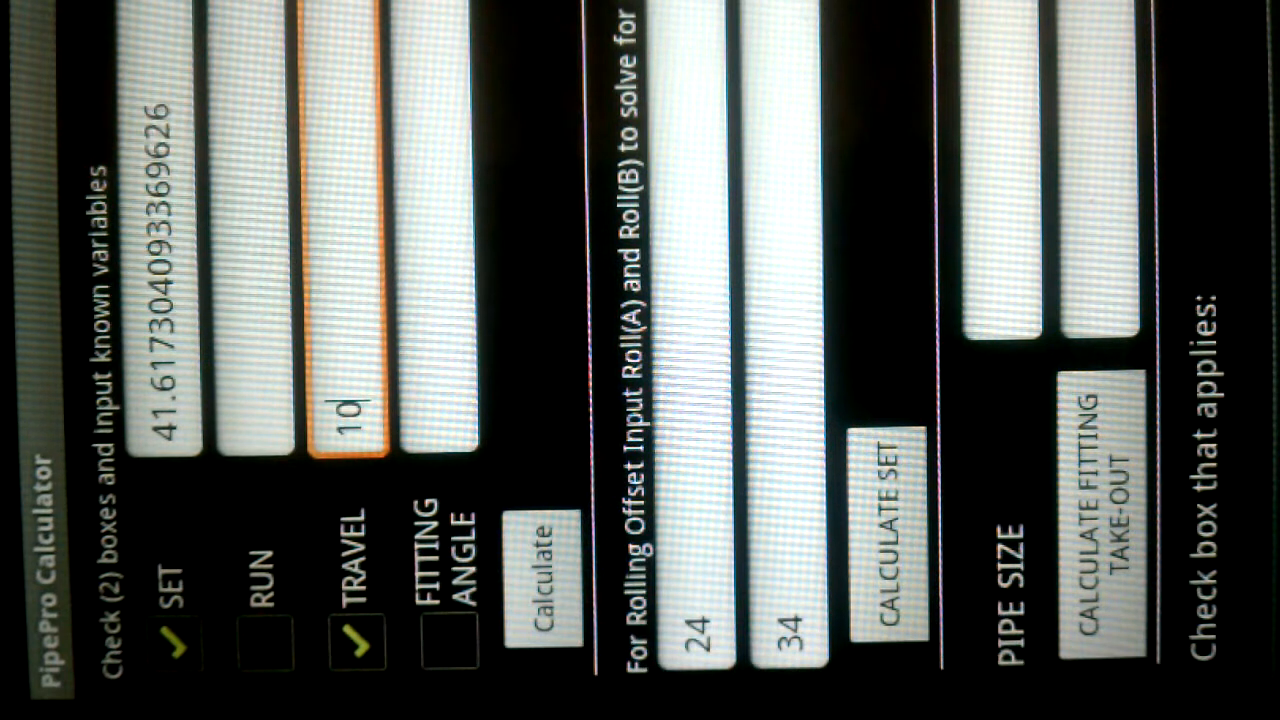
pyautogui.write('0')
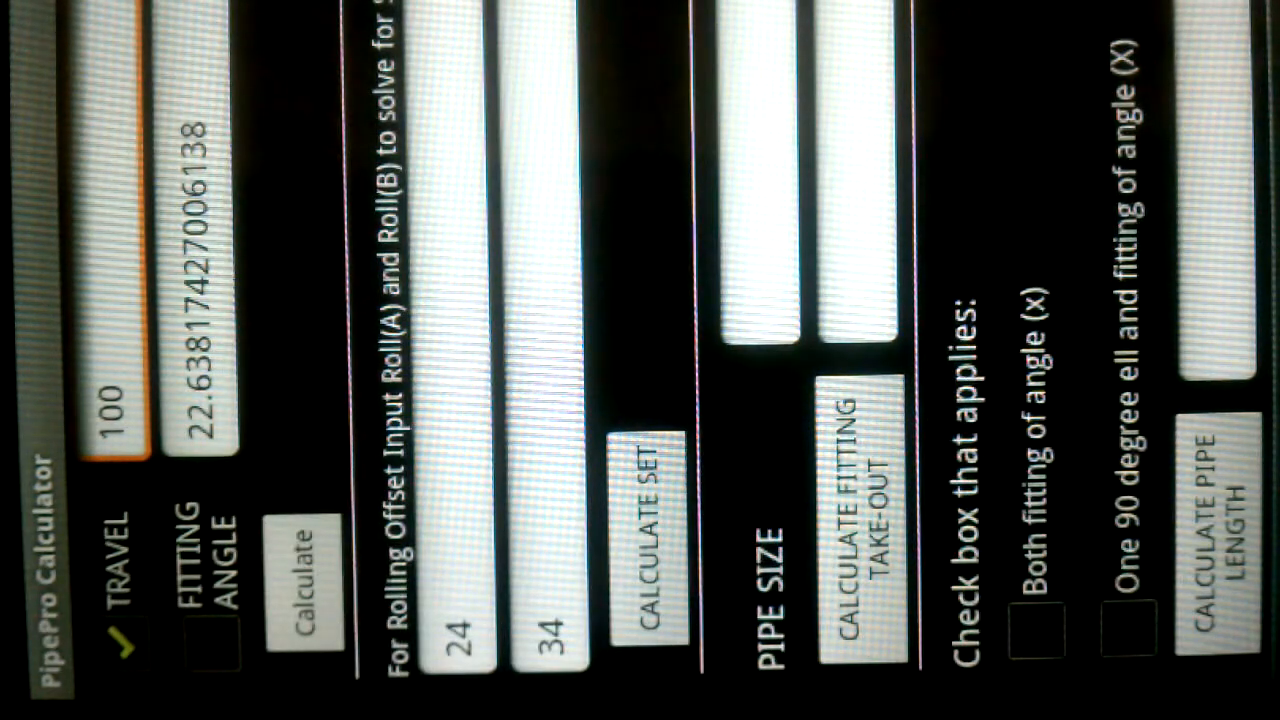
# Enter a pipe size of 10 alongside the computed 22.638 fitting angle.
pyautogui.write('10')
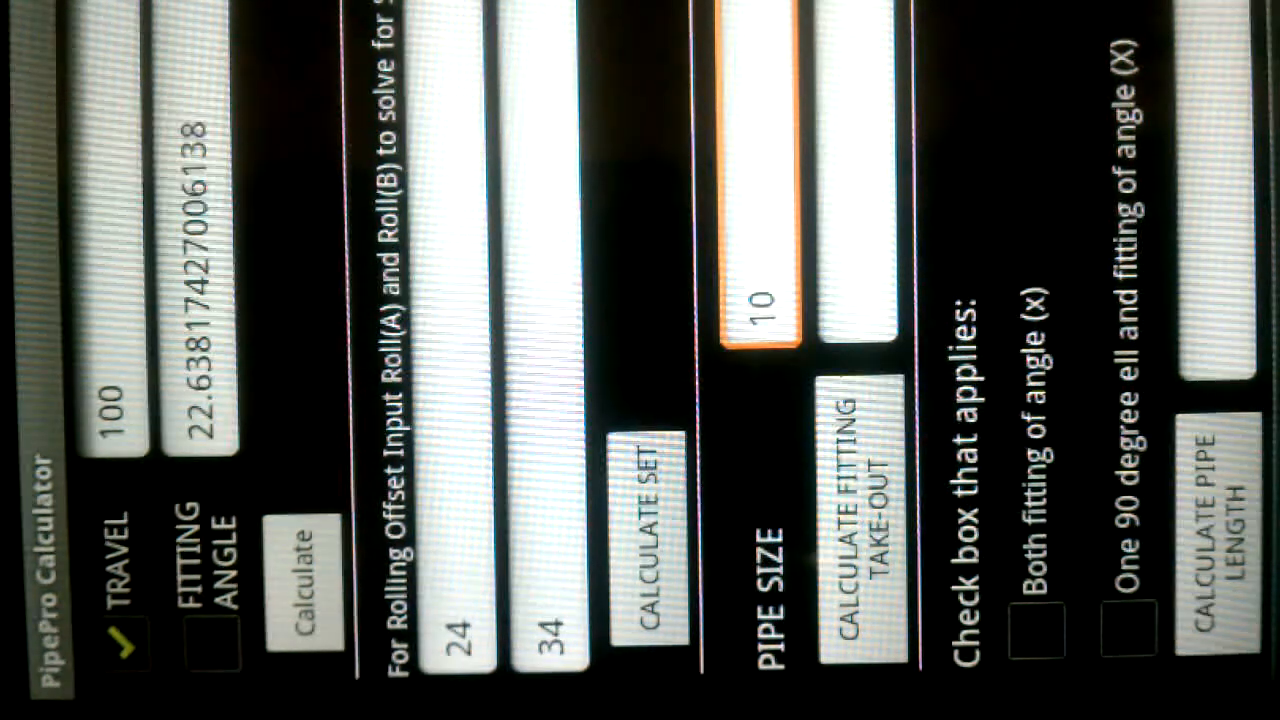